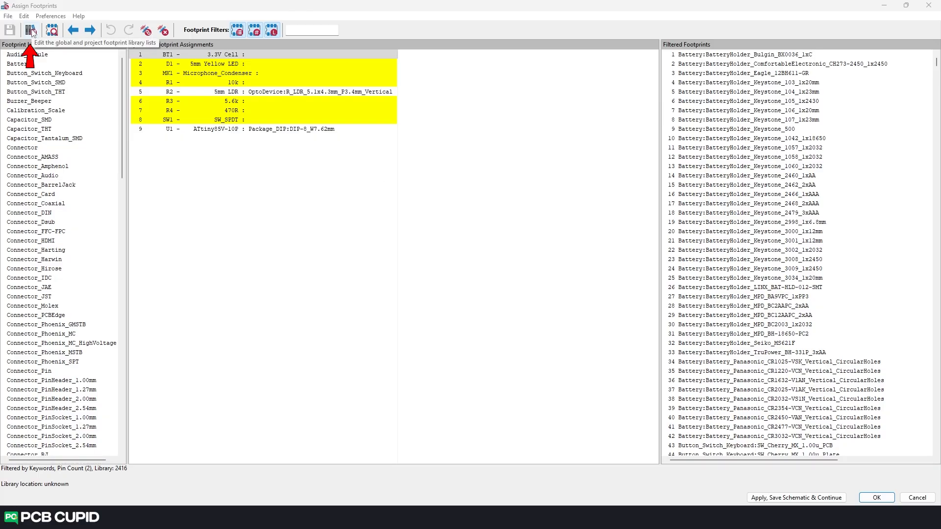
Show the Footprint Libraries manager listing global libraries and path substitutions
click(30, 30)
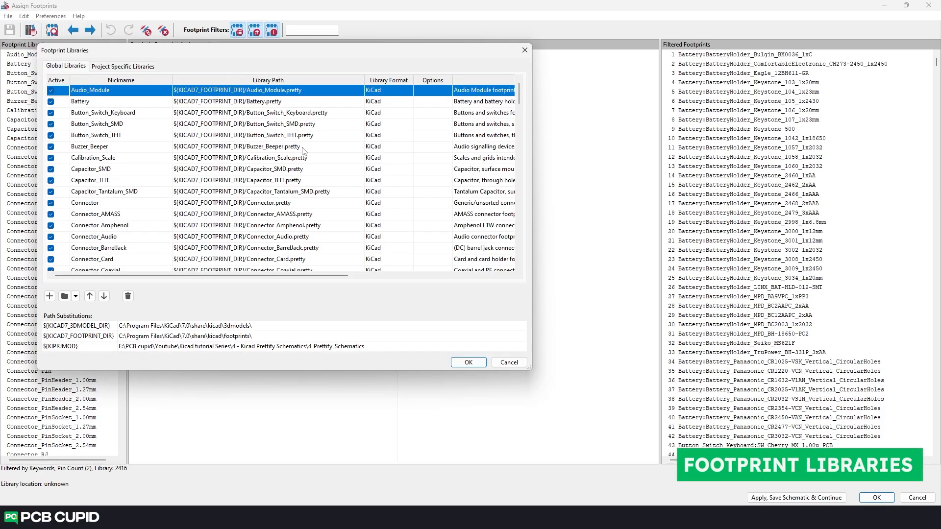
mouse_move(261, 175)
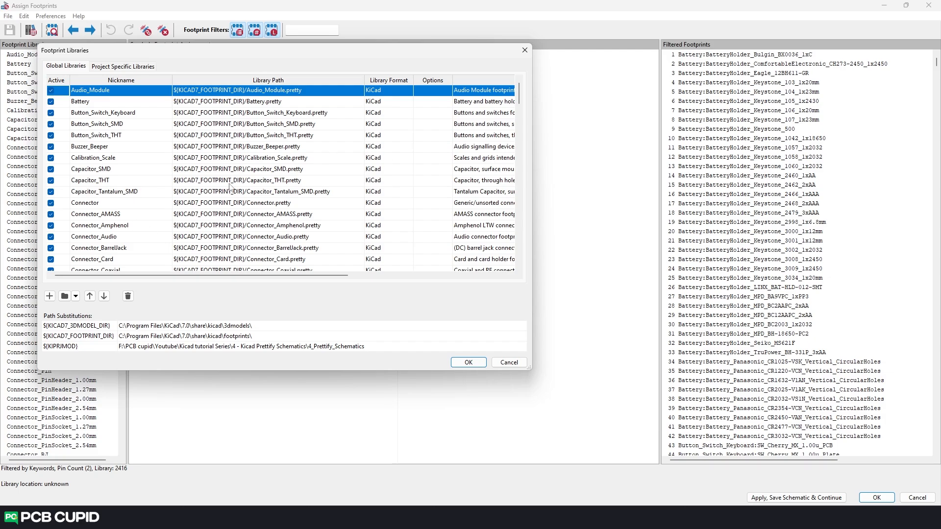
mouse_move(65, 296)
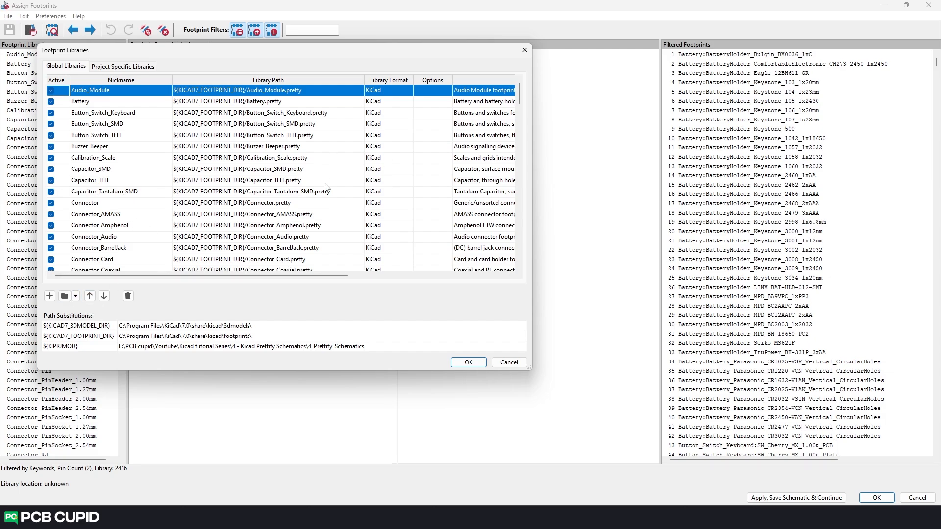
mouse_move(523, 50)
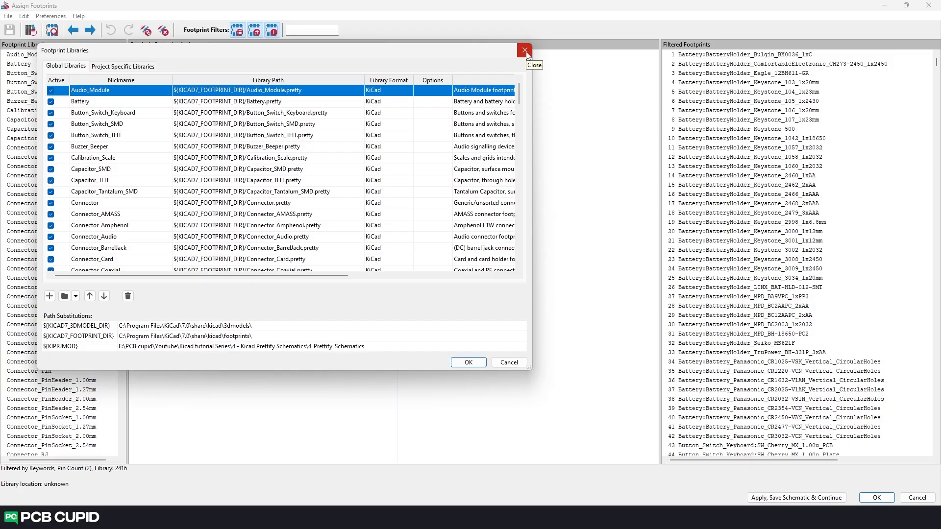
Dismiss the library manager and view the BatteryHolder_Keystone_1060_1x2032 footprint in the footprint viewer
click(523, 50)
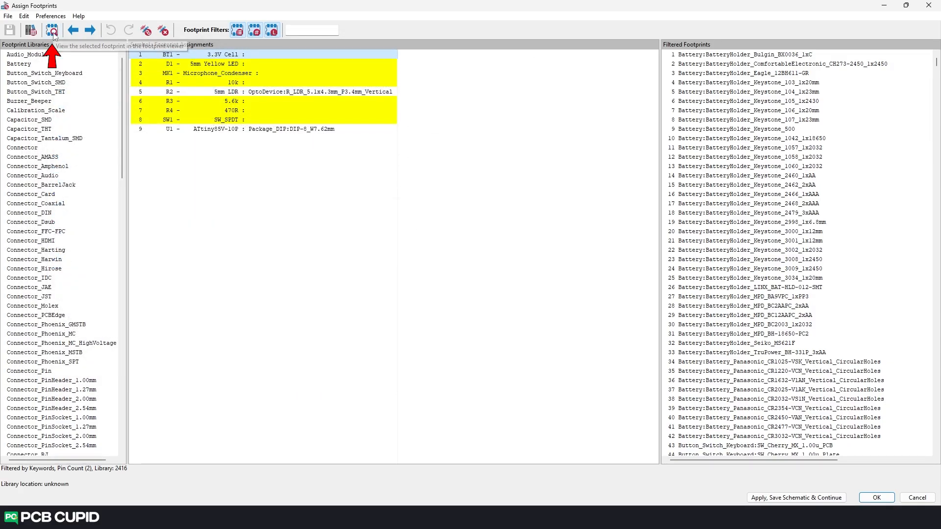
click(748, 166)
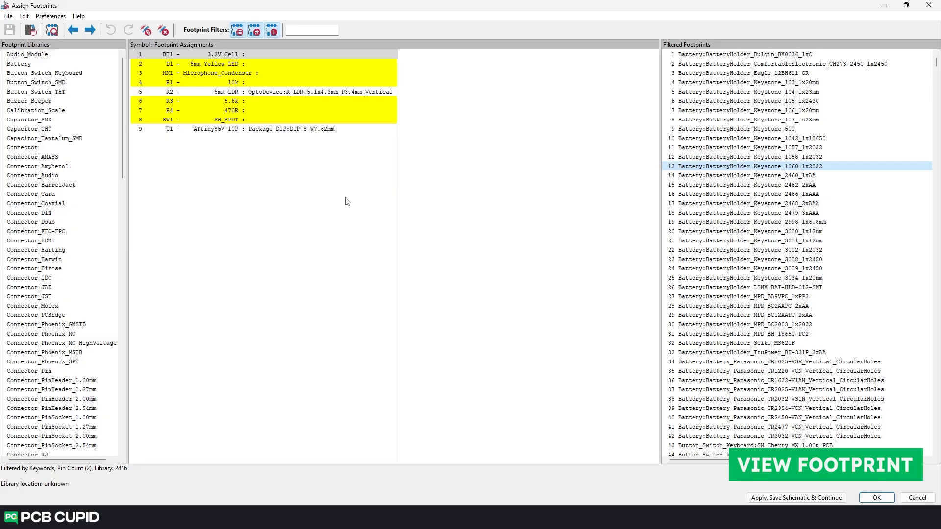
click(240, 63)
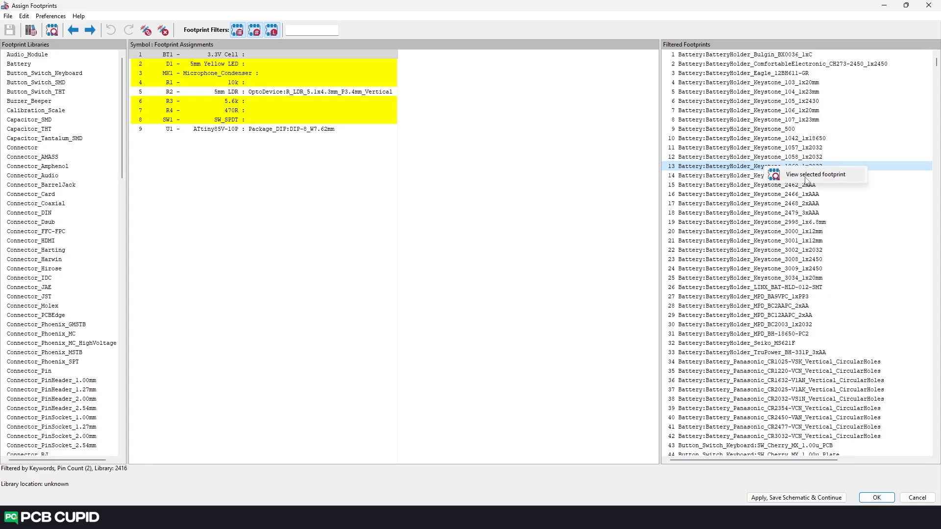
click(774, 175)
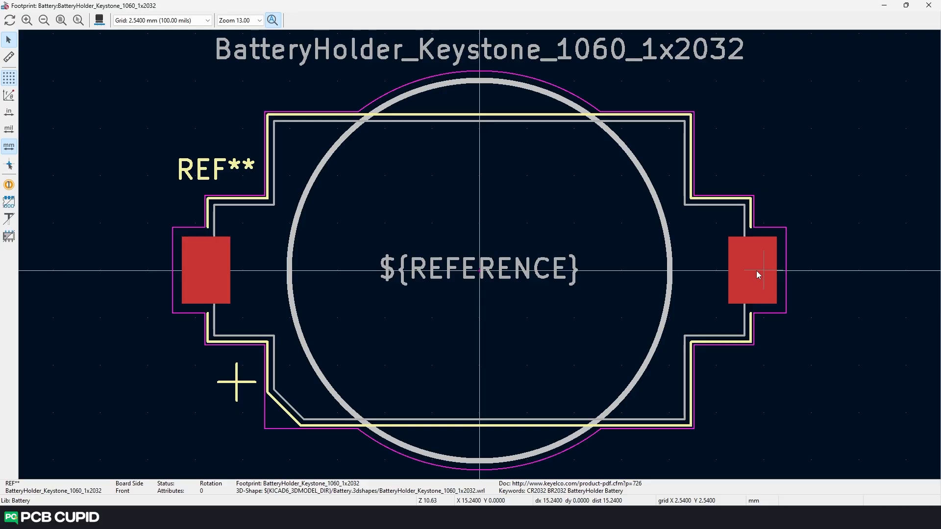
Measure across the Keystone 1060 footprint, display its text as outlines, then leave the viewer
scroll(down, 3)
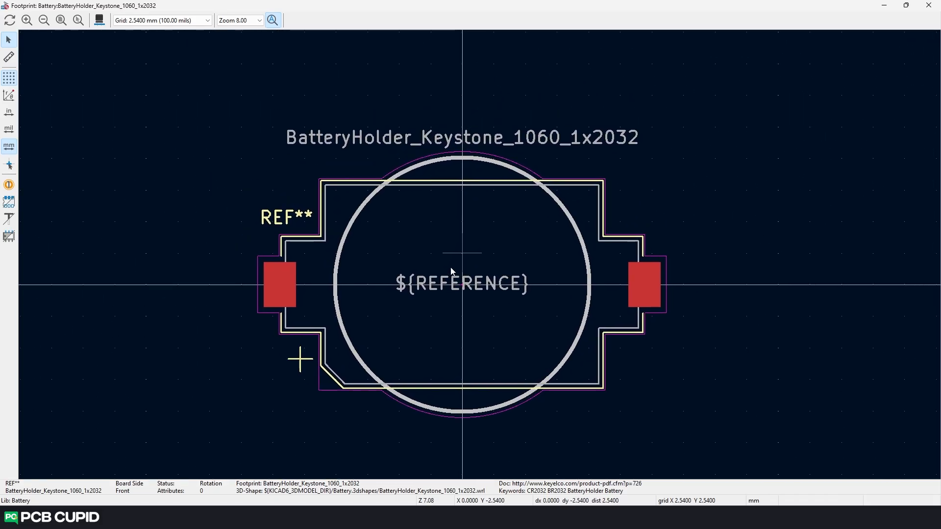
mouse_move(372, 223)
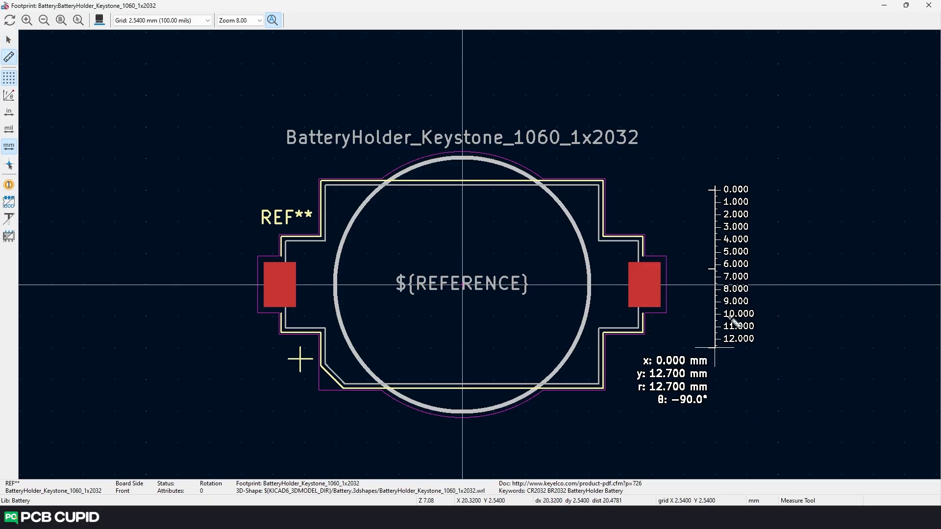
click(9, 186)
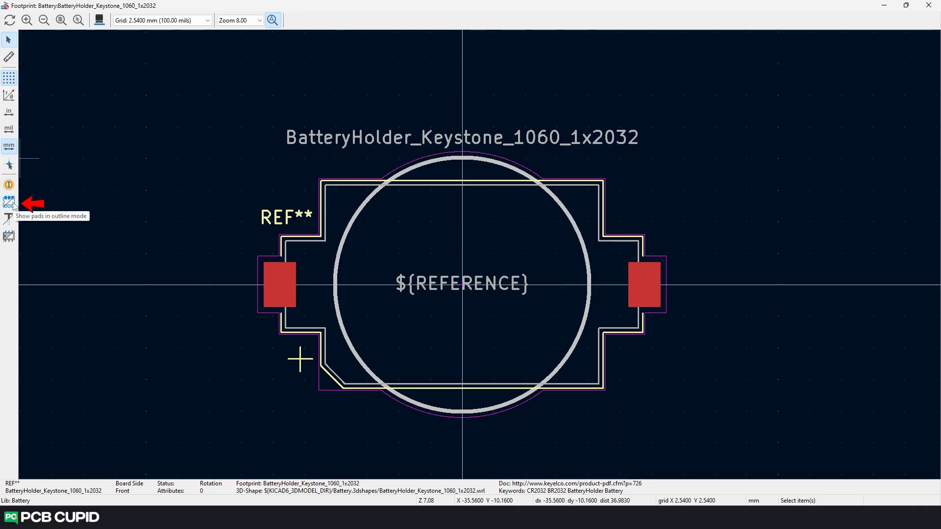
click(9, 203)
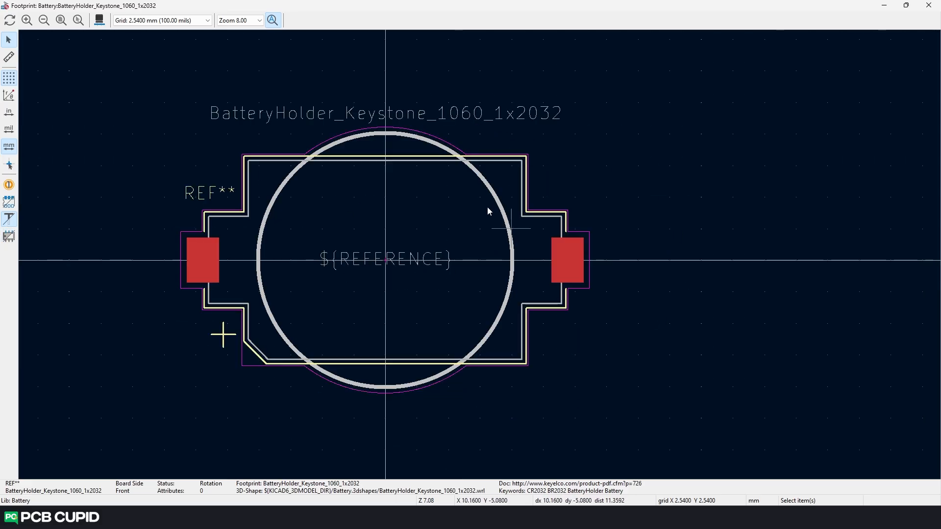
scroll(down, 3)
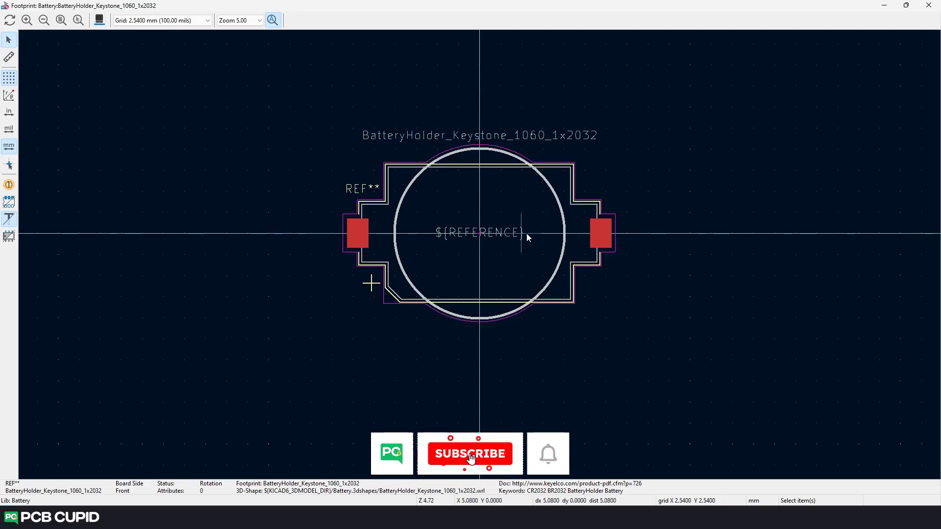
click(470, 453)
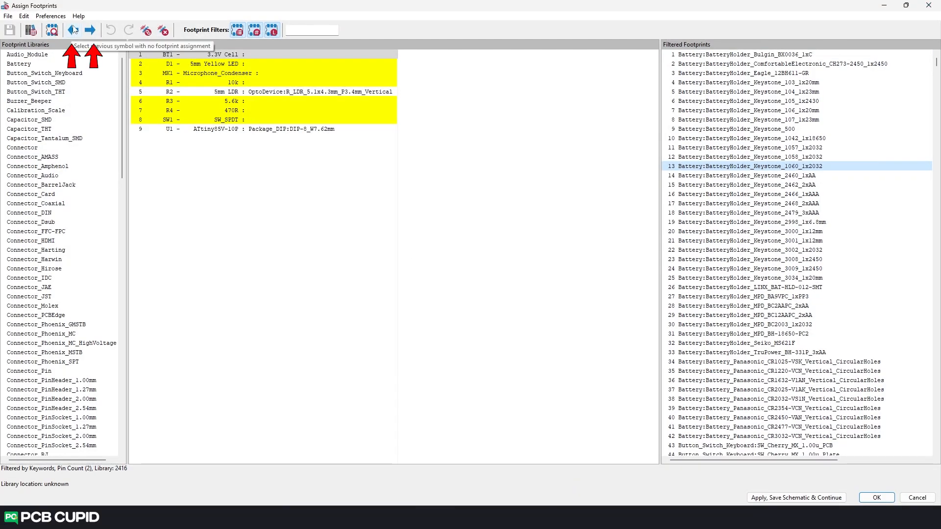
Step backward and forward through unassigned symbols, landing on SW1 with switch footprint candidates
click(89, 31)
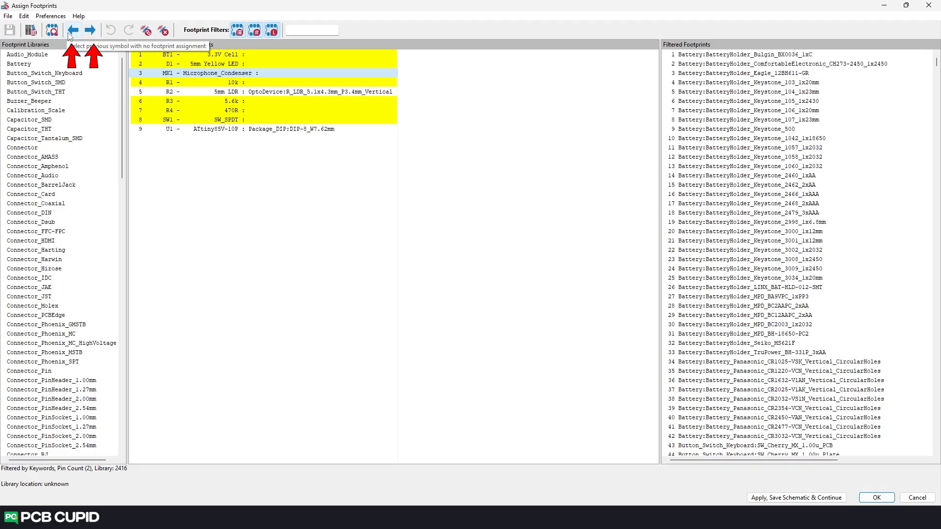
click(89, 31)
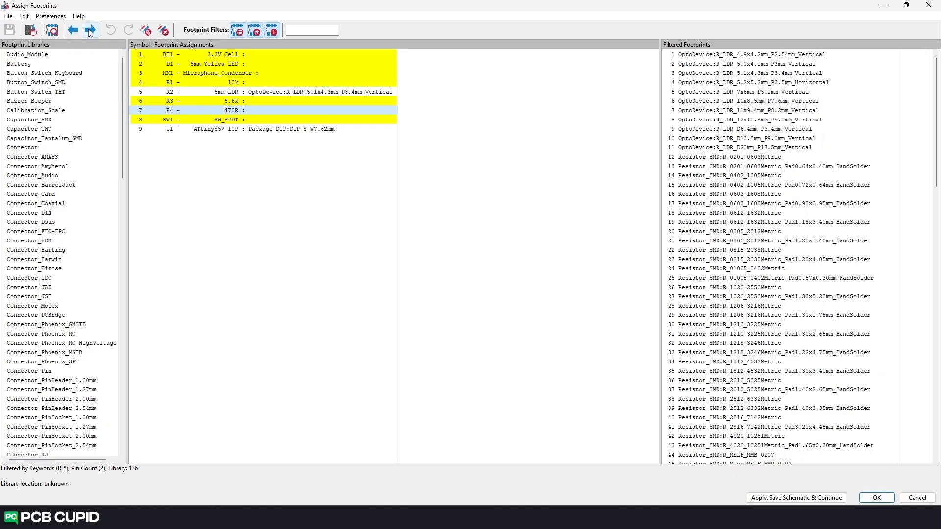
click(90, 31)
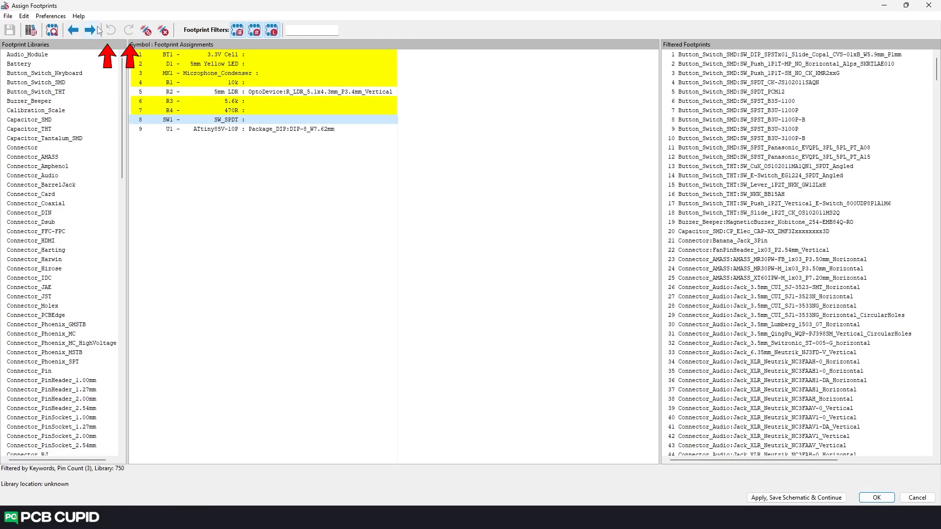
click(111, 31)
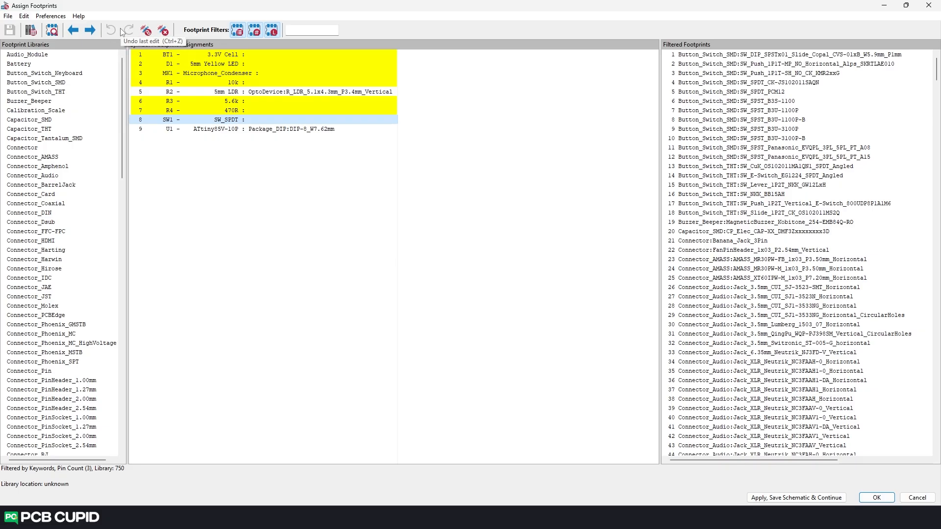
mouse_move(128, 31)
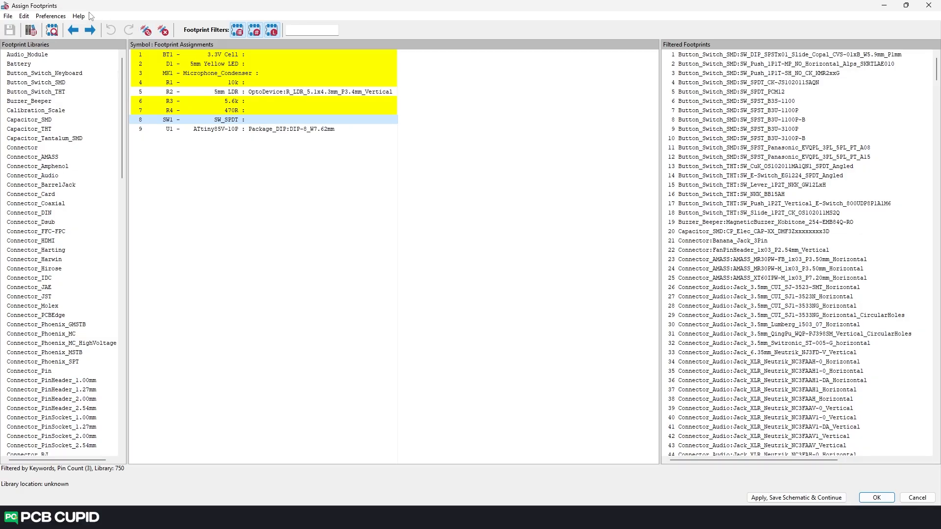
From Preferences, reach Manage Footprint Association Files and browse for a file to add
click(50, 15)
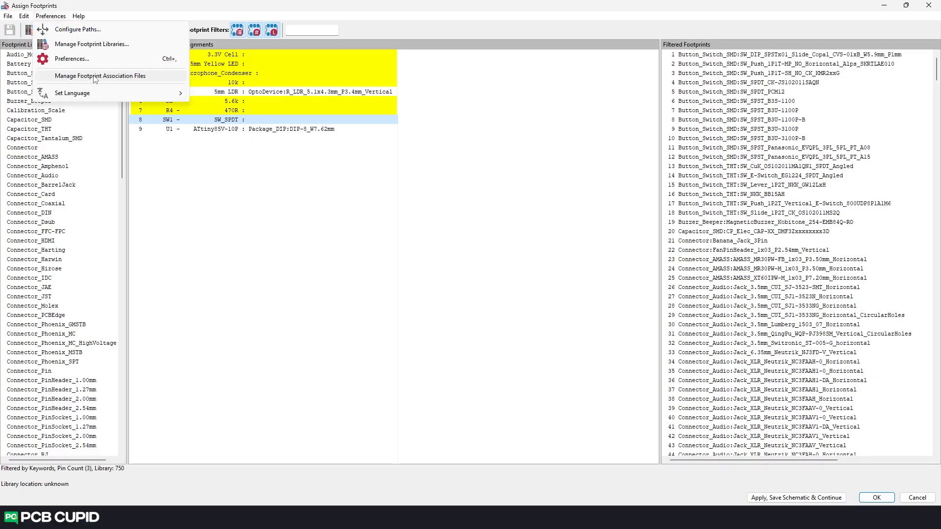
click(98, 75)
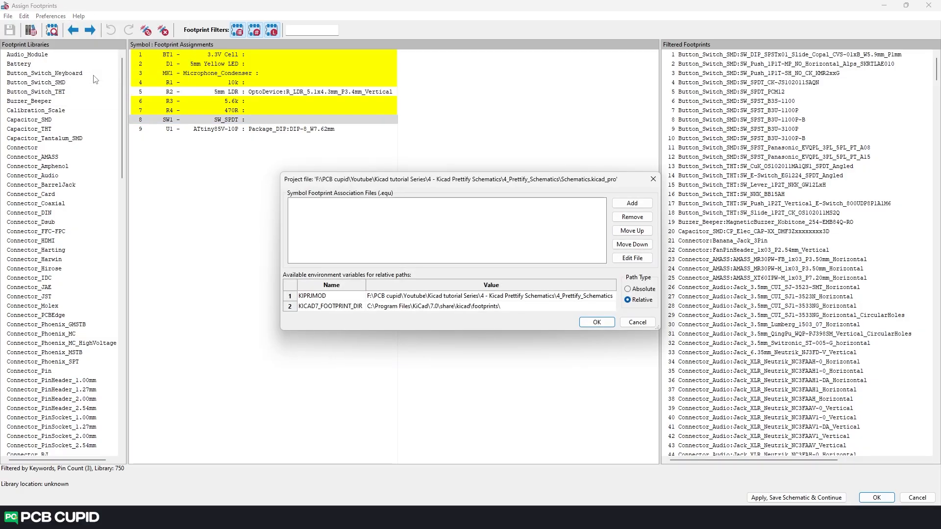
click(631, 203)
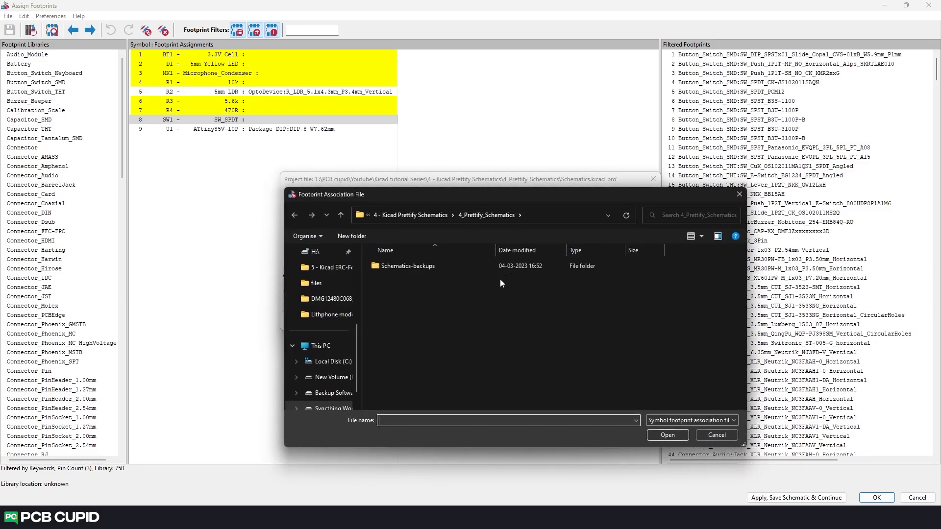
mouse_move(739, 194)
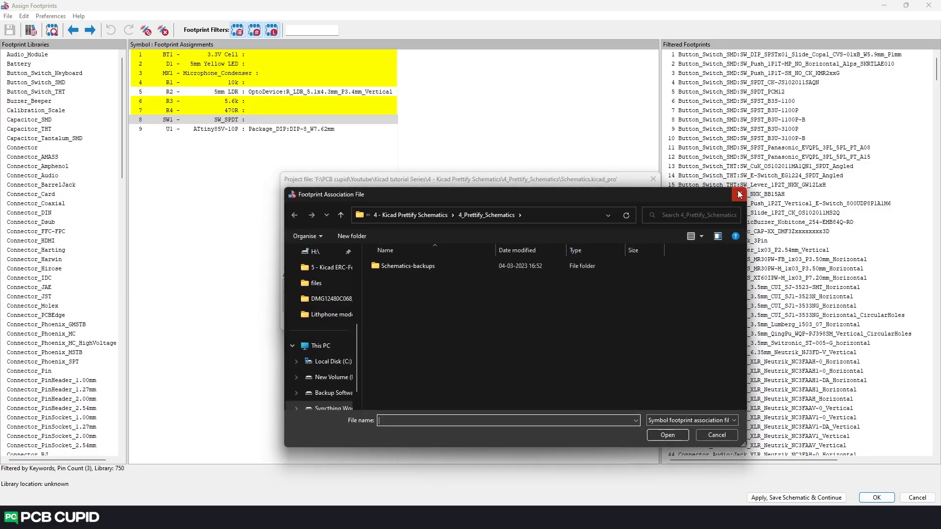